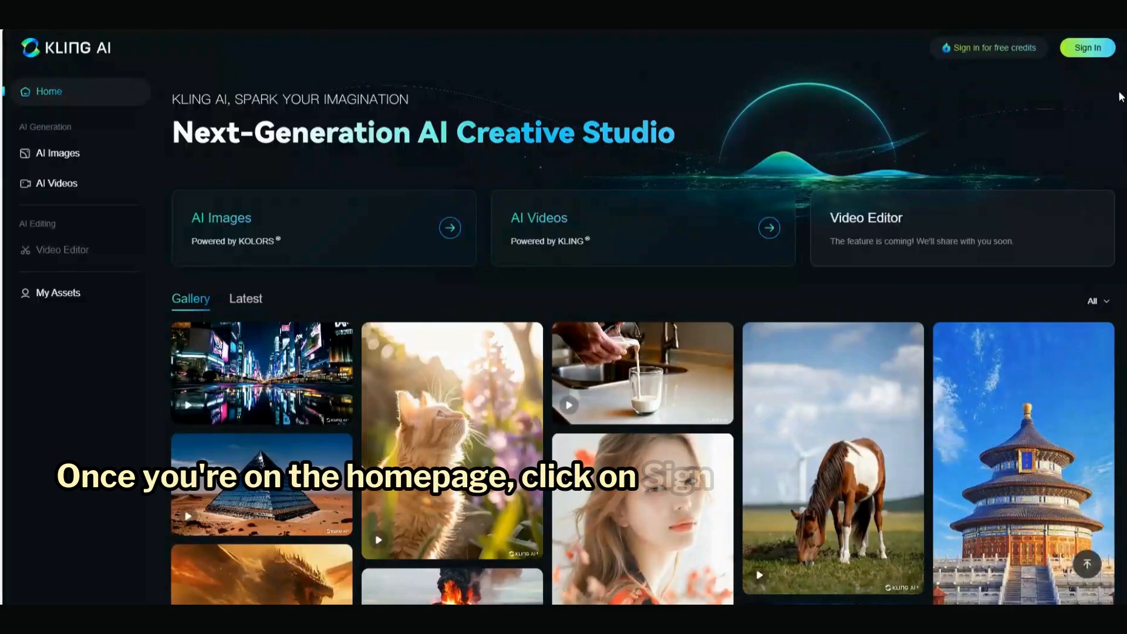
- Create a new Kling AI account via 'Sign up for free' and sign in
click(1088, 48)
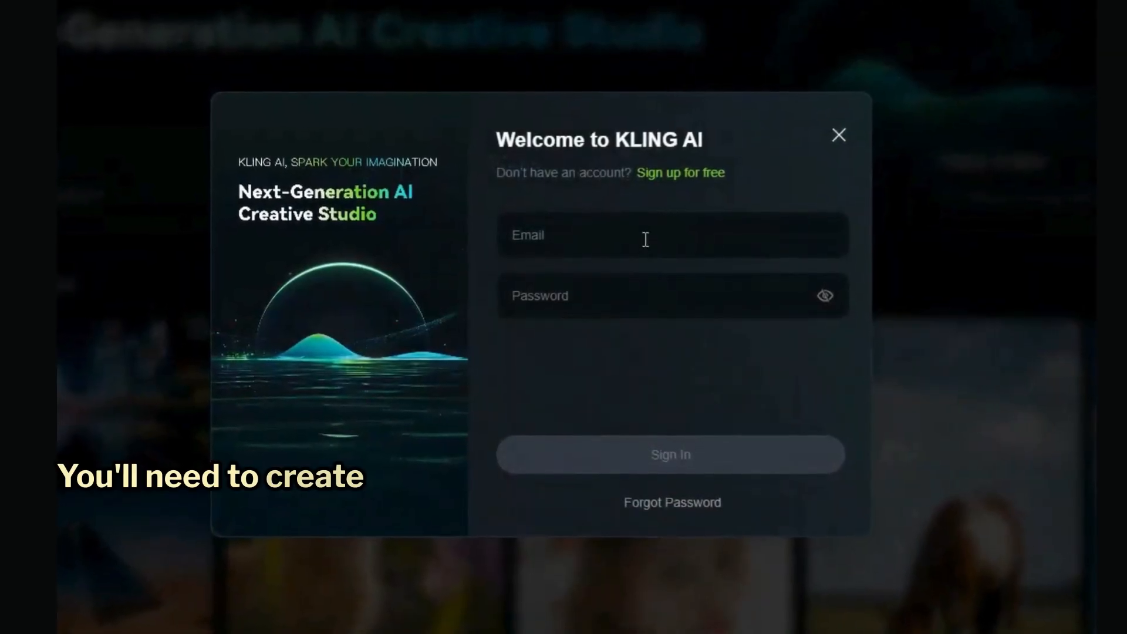
click(680, 172)
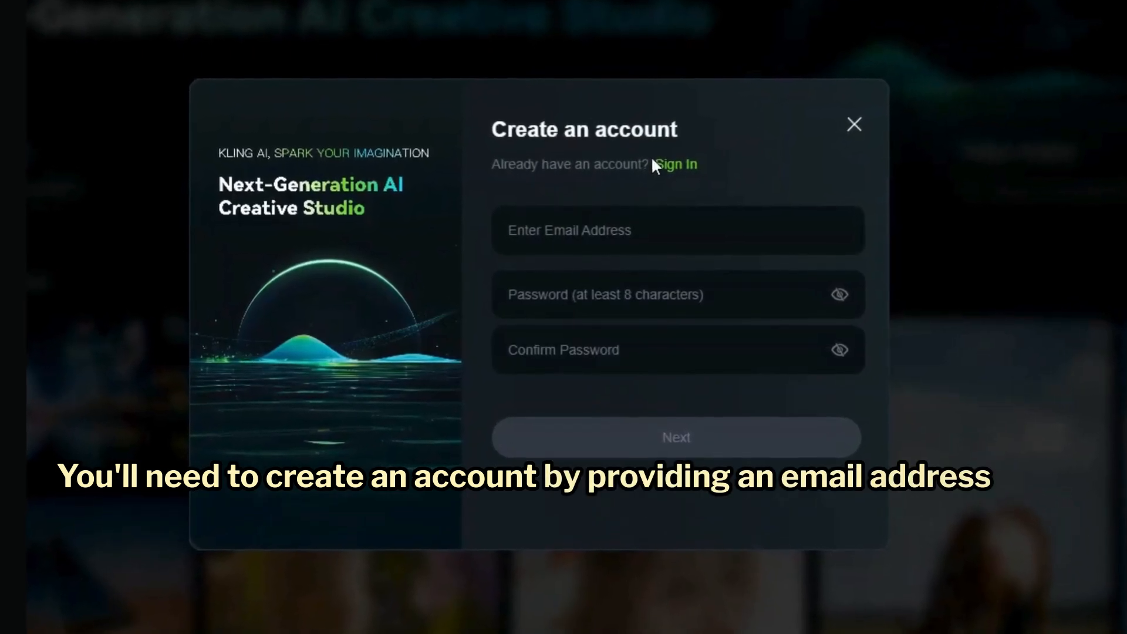
click(854, 124)
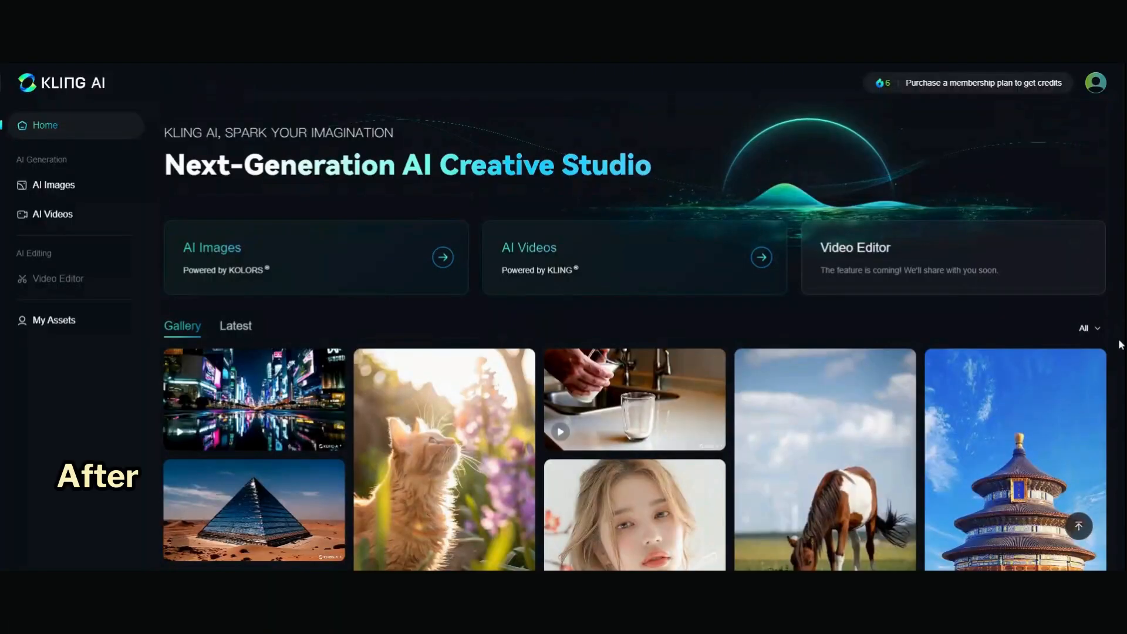
- Browse the signed-in homepage gallery of sample images and videos, returning to the top
scroll(down, 3)
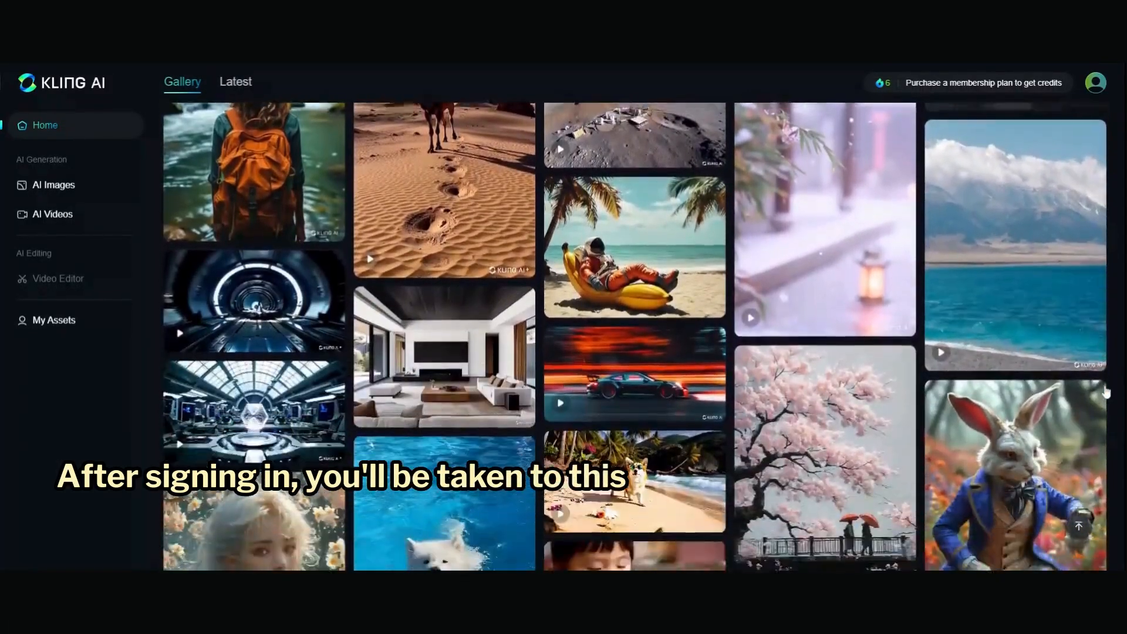
scroll(up, 3)
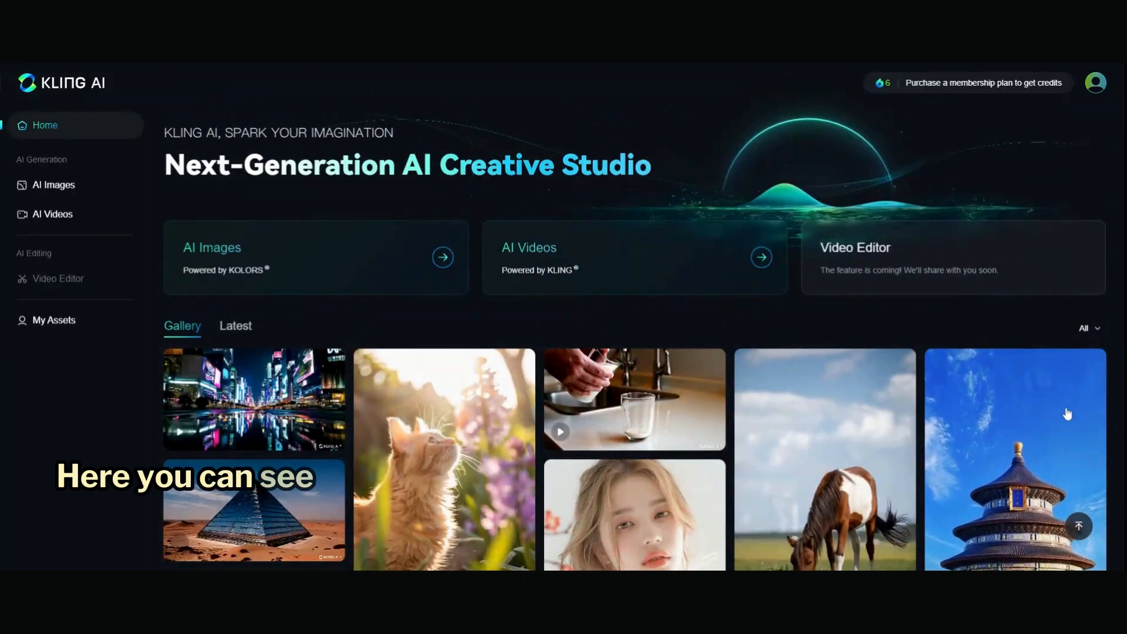
mouse_move(340, 293)
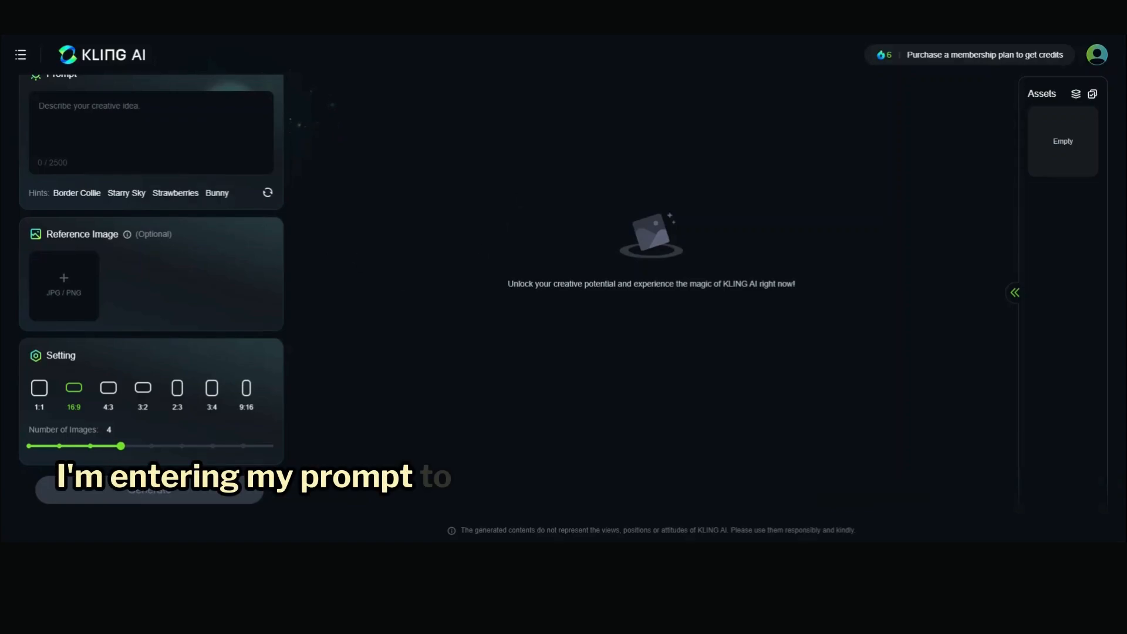
- Generate four 16:9 images from the prompt 'An orange dragon with white stripes, in oriental style, post-apocalyptic surrealism'
scroll(up, 3)
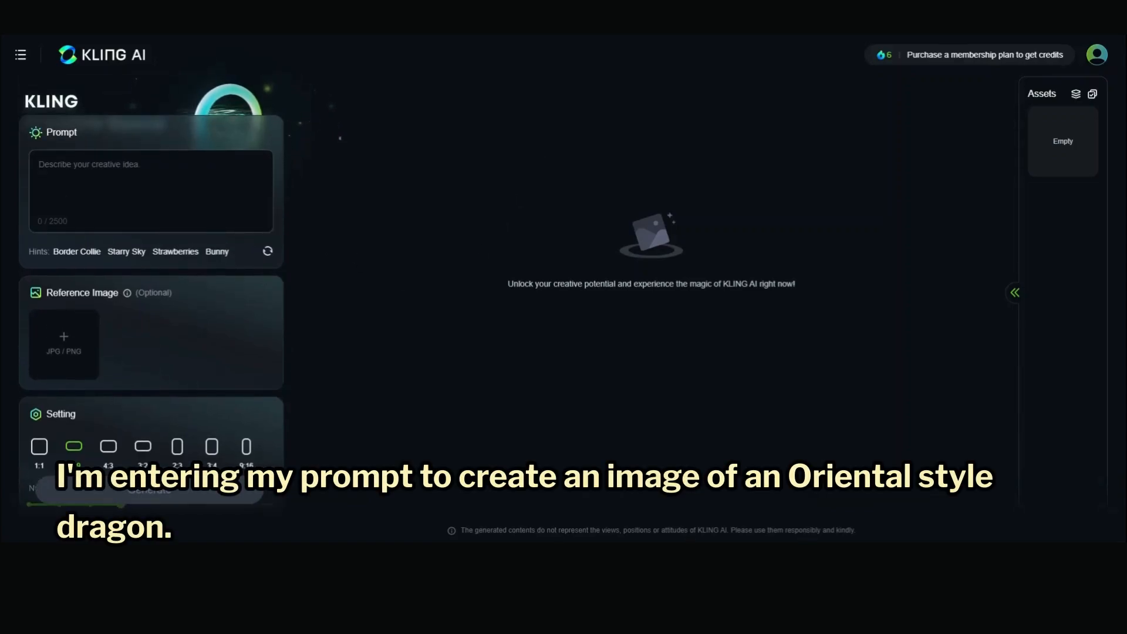
text(An orange dragon with white stripes, in oriental style, post-apocalyptic surrealism, light orange and white, 32k HD, high detail)
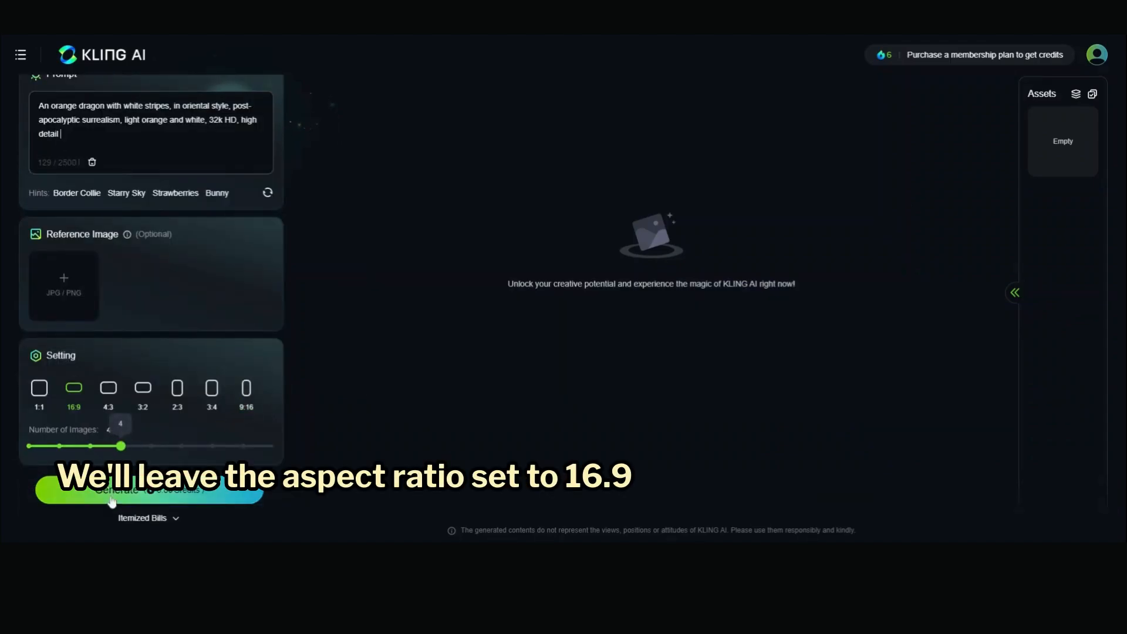
click(149, 490)
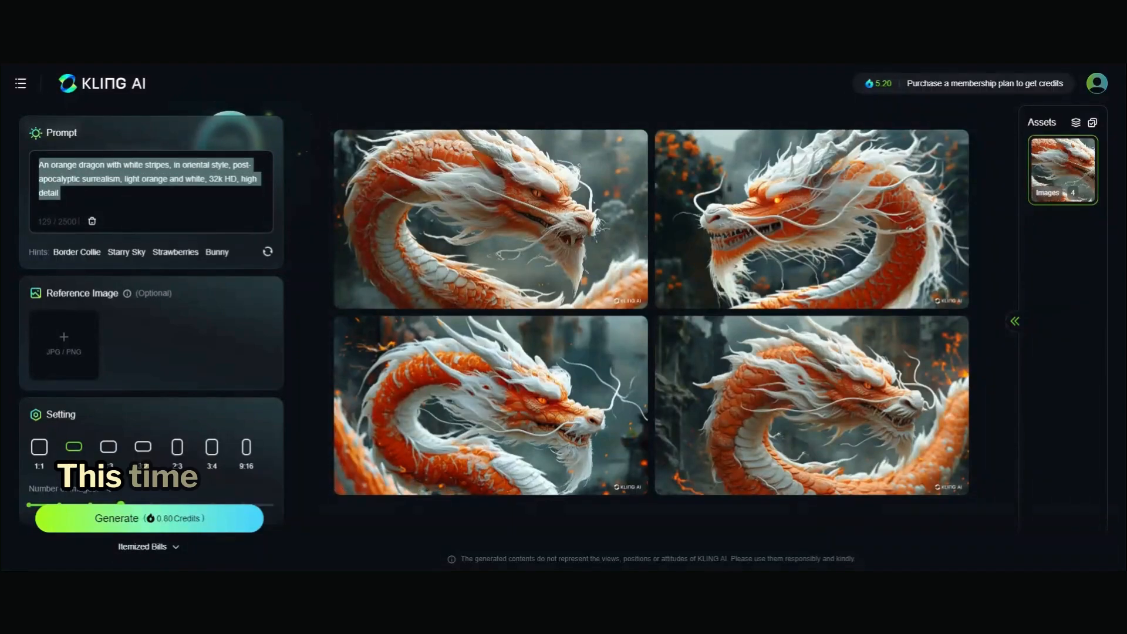
- Generate images of two extremely colourful little birds with indigo, pink and blue feathers on a tree branch
text(two extremely colorful little birds with indego, pink, and blue feathers on a tree branch, 8K HD quality, high level of detail)
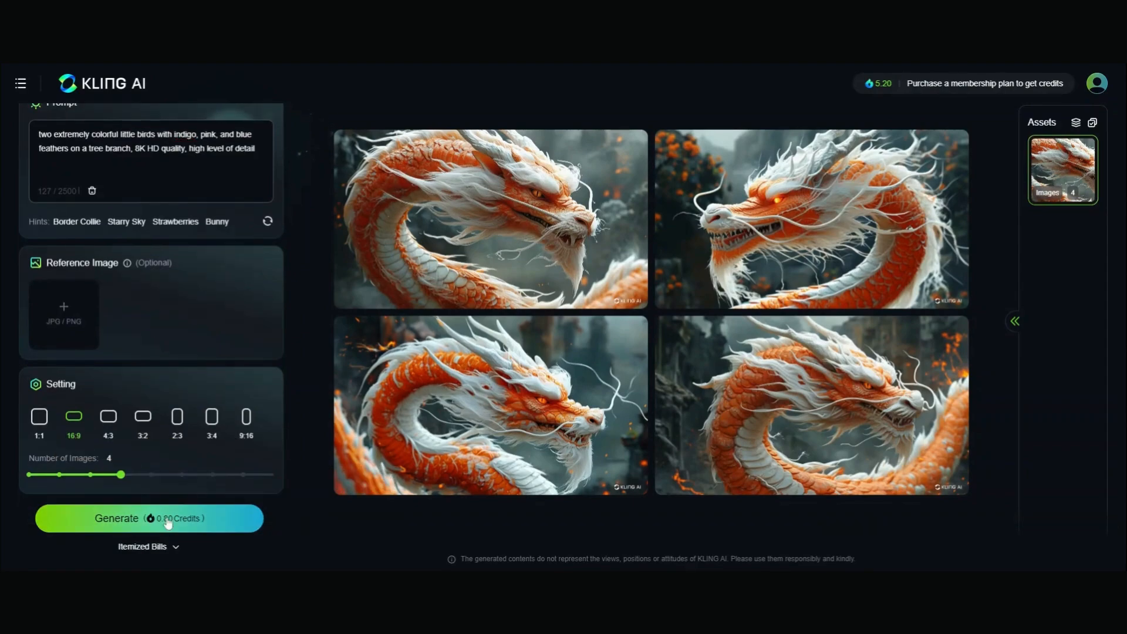
click(149, 518)
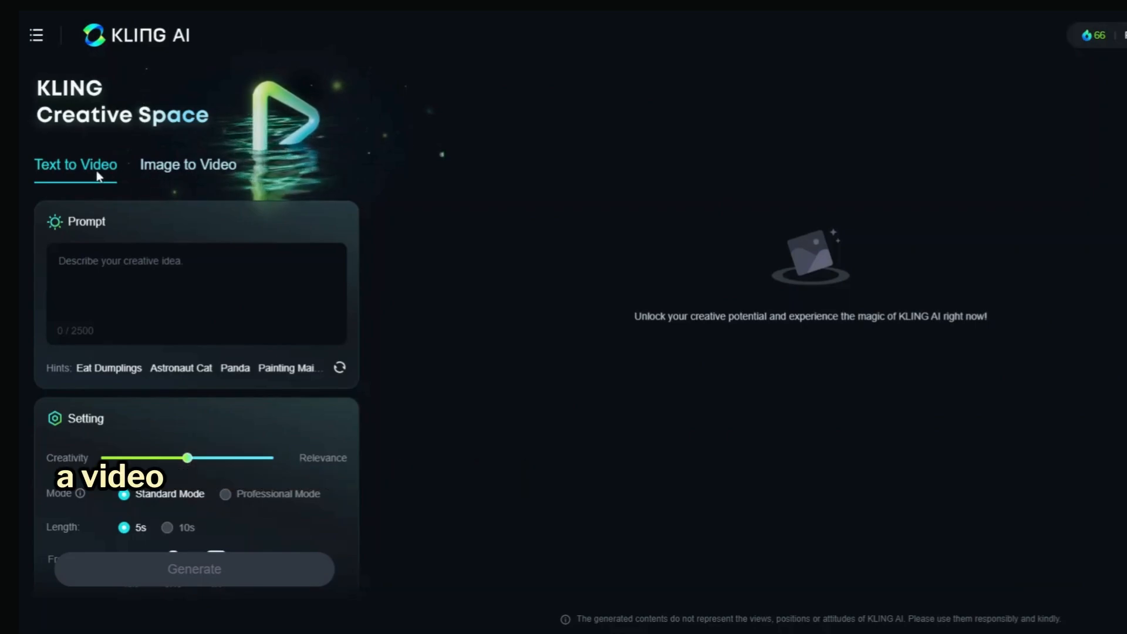
- Look over the Image to Video options, then return to Text to Video
click(188, 164)
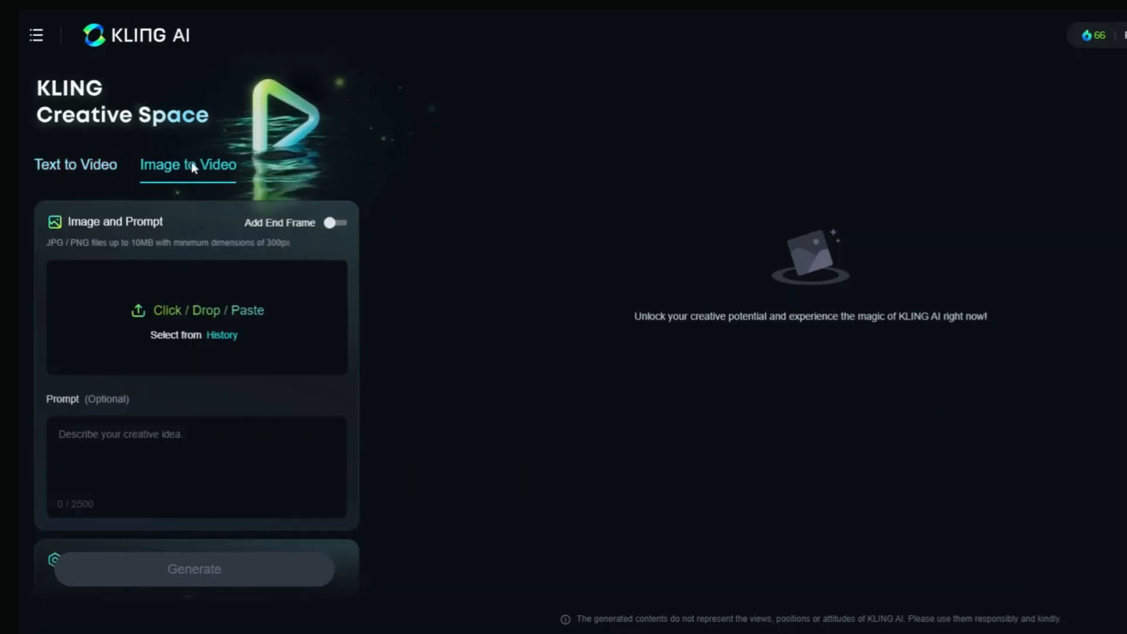
click(75, 164)
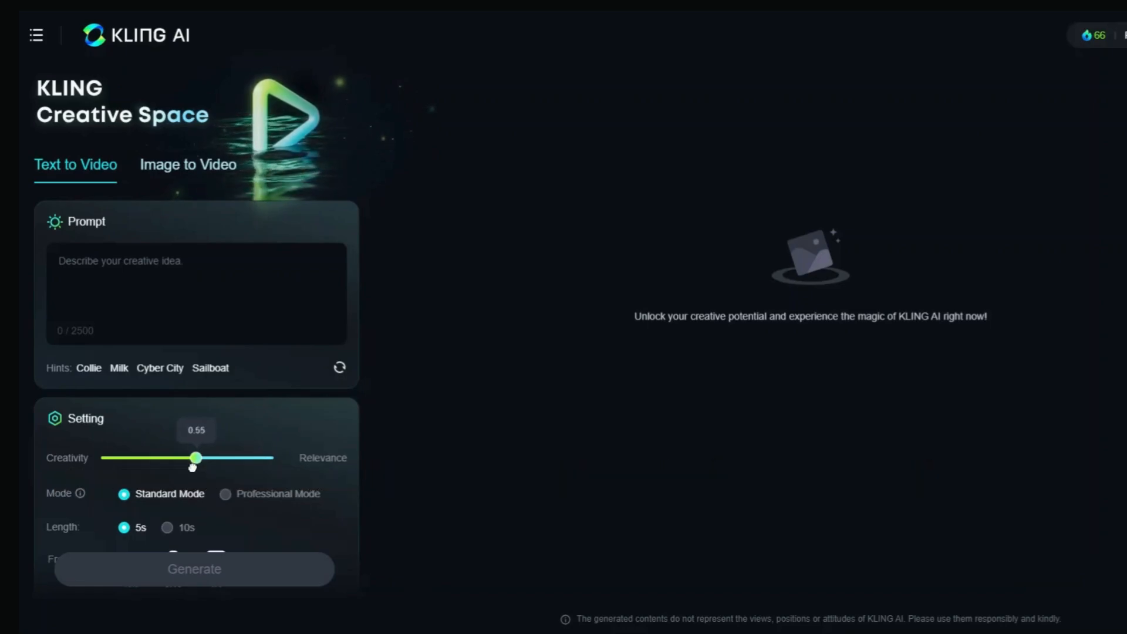
mouse_move(187, 465)
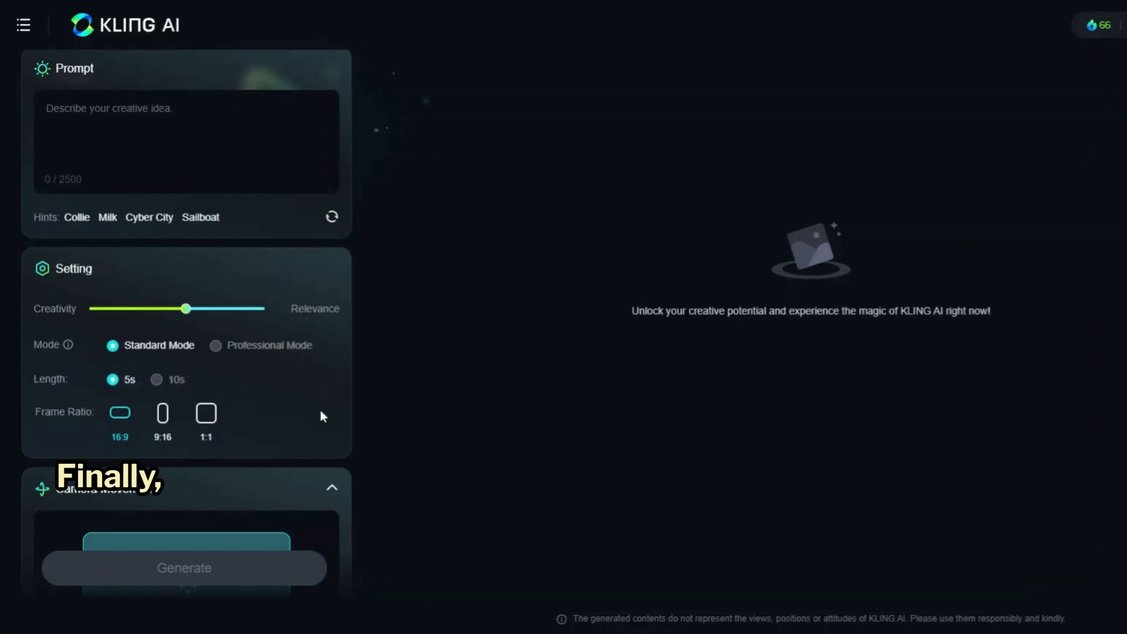
- Set Camera Control to Horizontal movement at strength 1.3
scroll(down, 3)
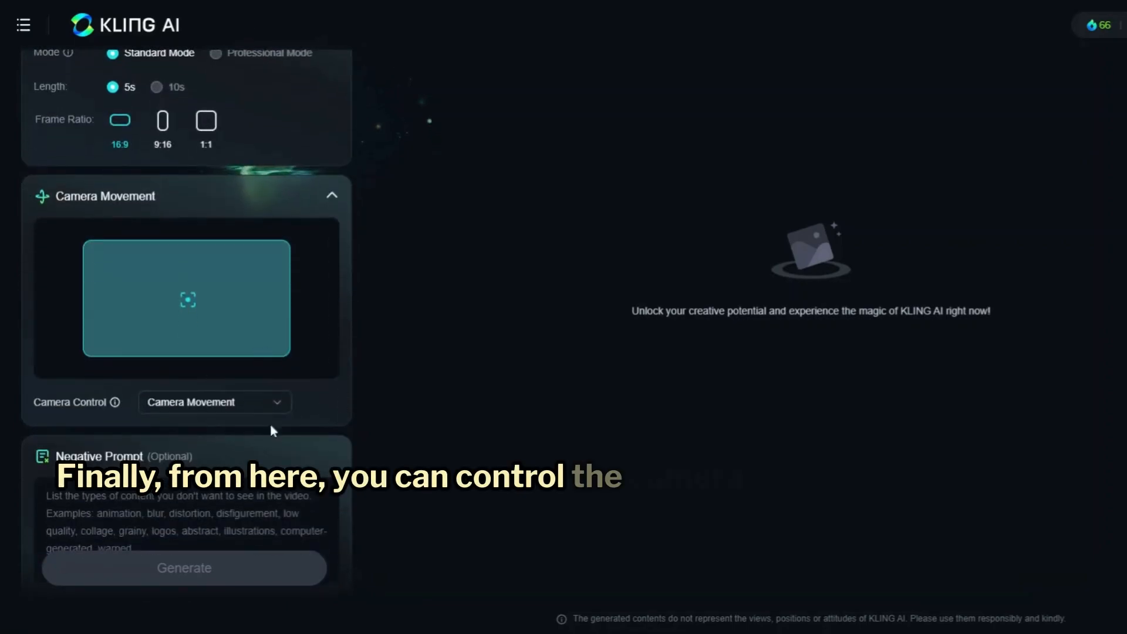
click(214, 402)
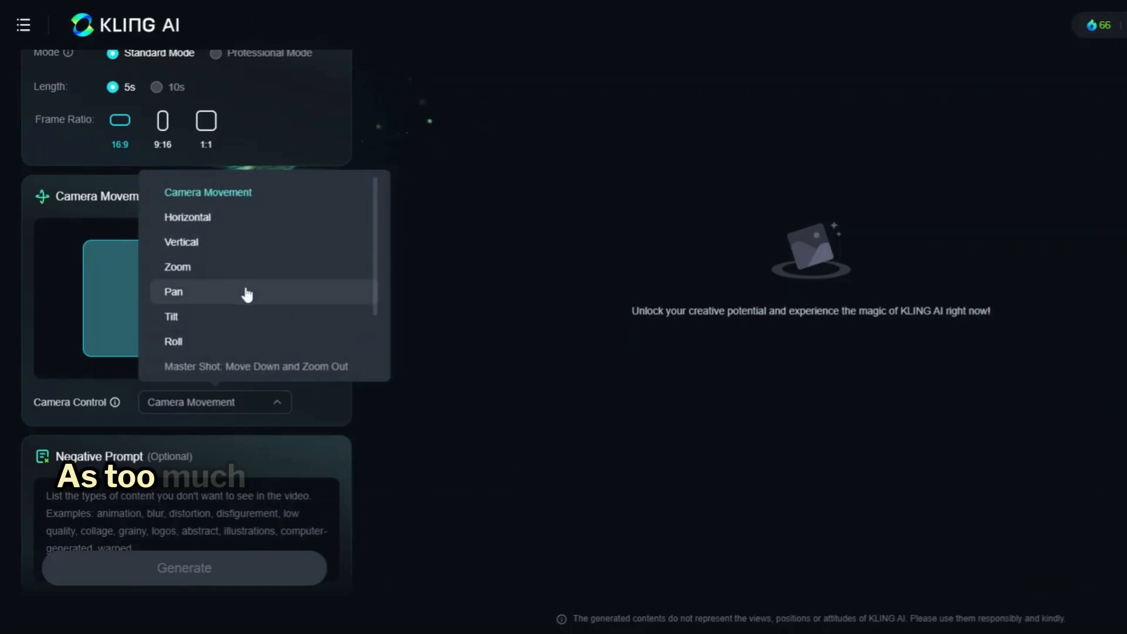
click(186, 218)
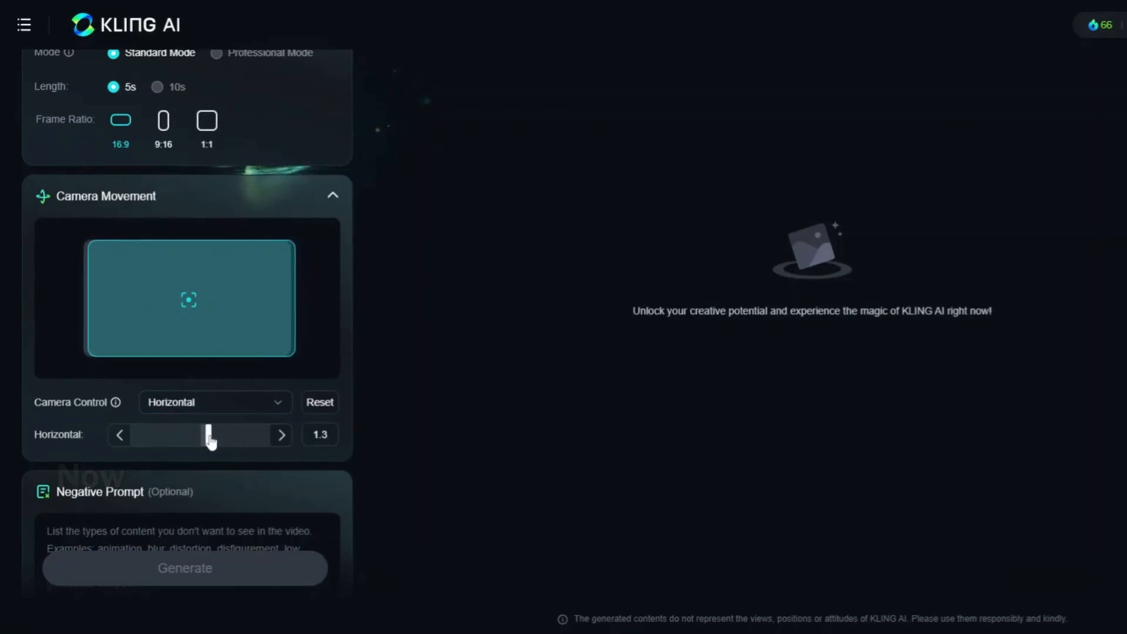
scroll(up, 3)
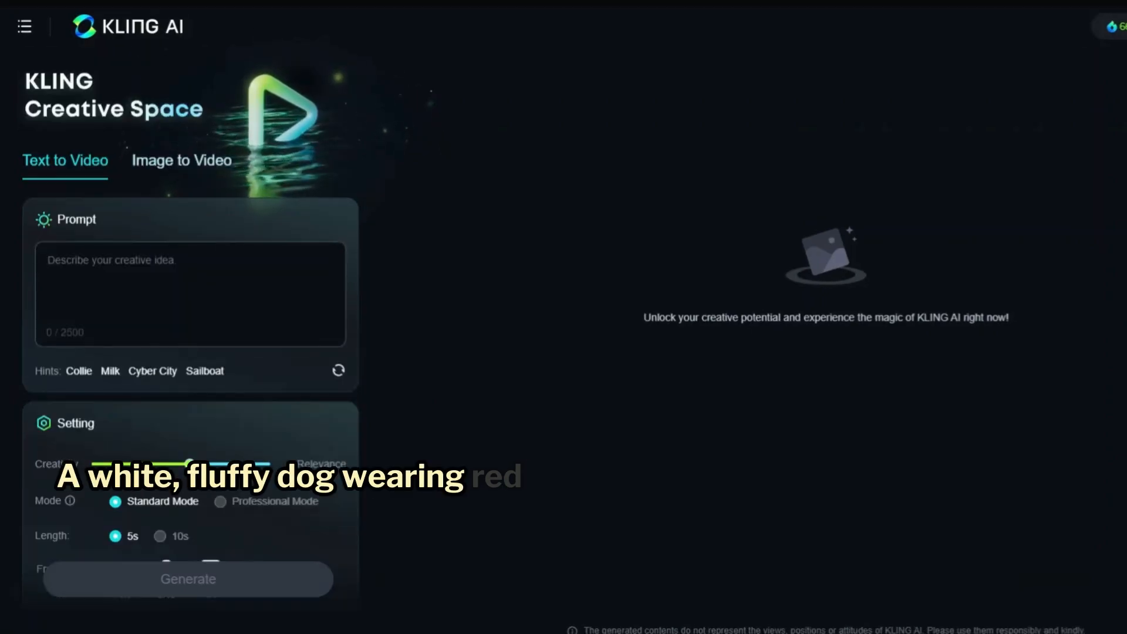
- Generate a text-to-video clip from 'A white fluffy dog wearing red sunglasses playing in the garden'
text(A white fluffy dog wearing red sunglasses playing in the garden)
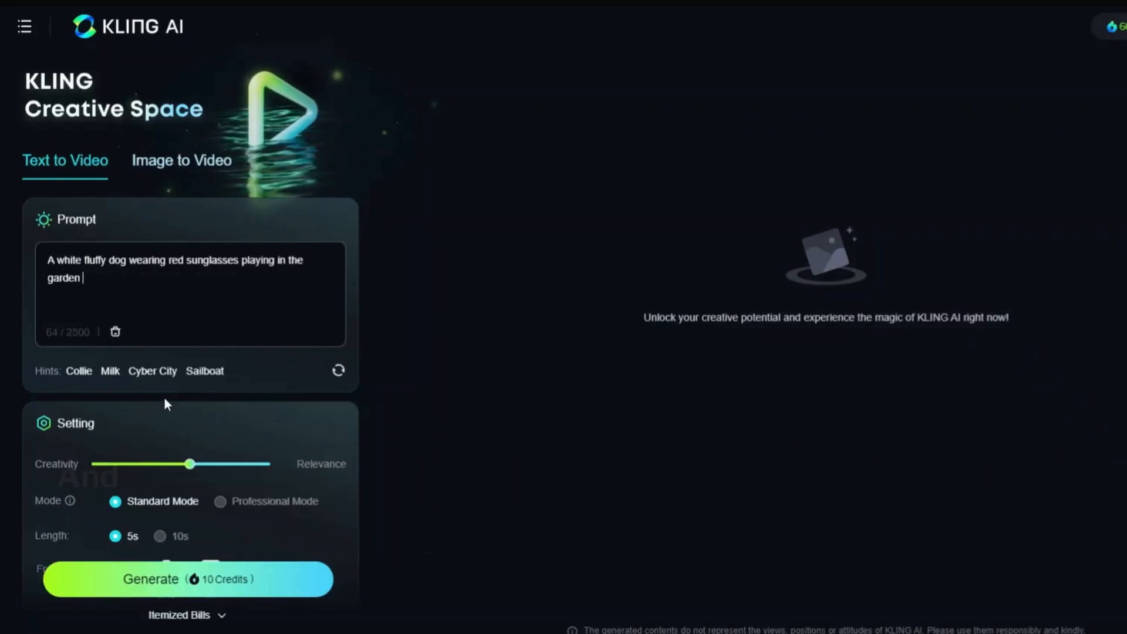
mouse_move(341, 522)
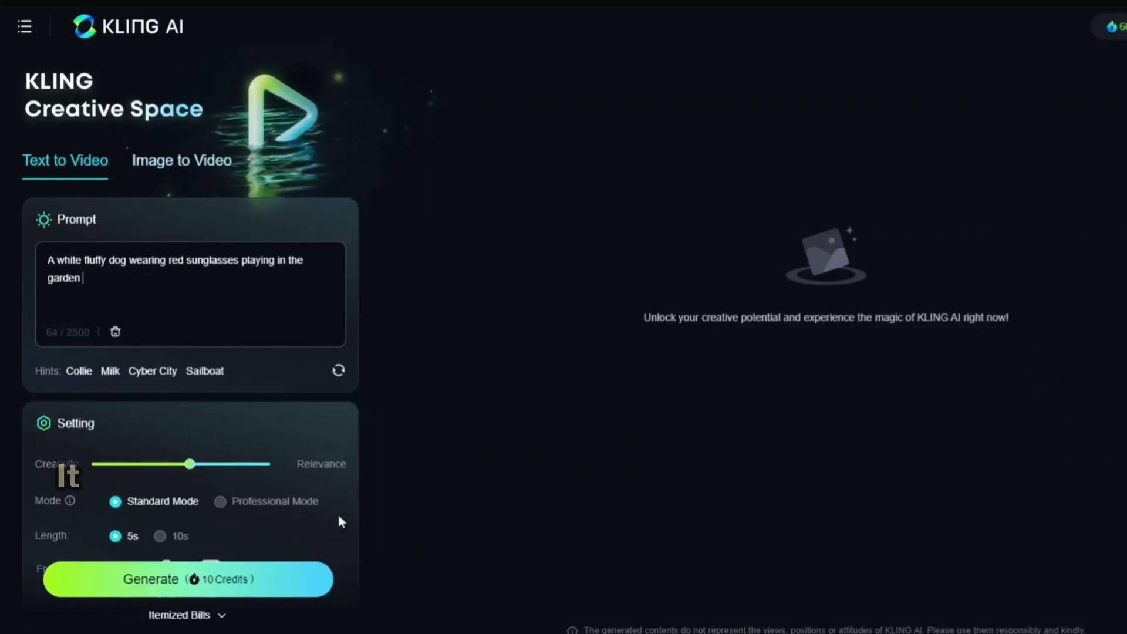
scroll(down, 3)
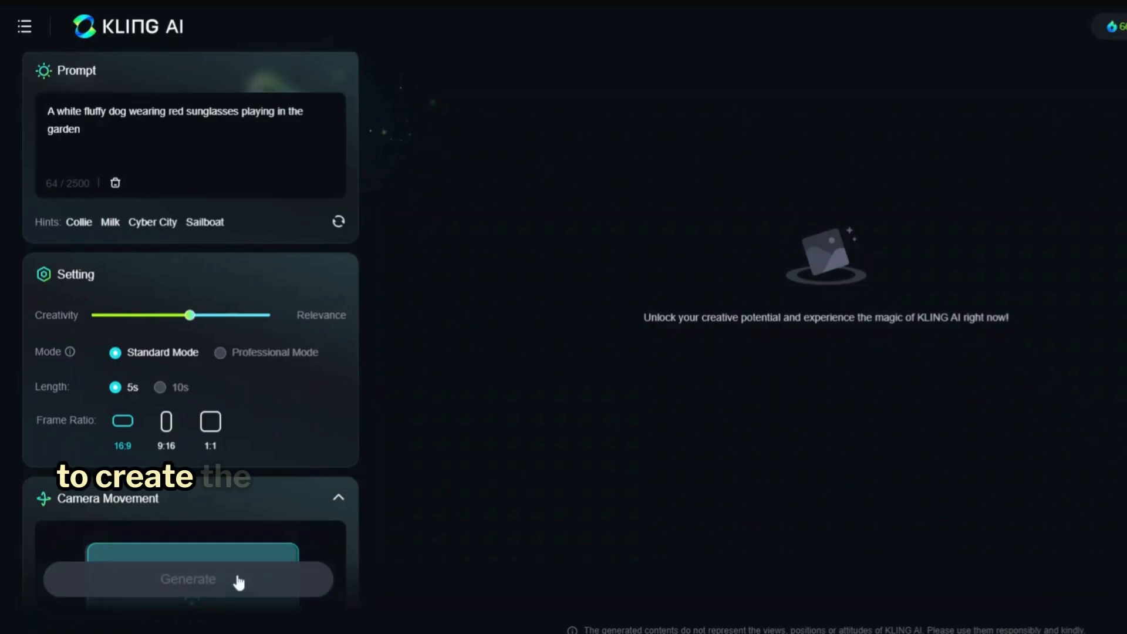
click(188, 579)
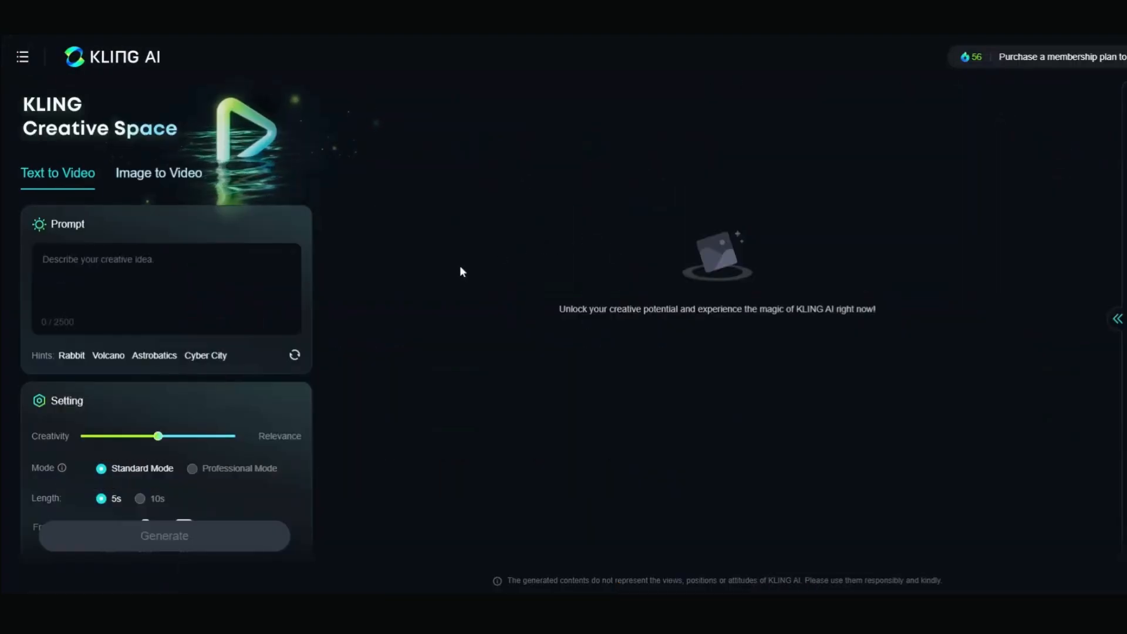
- In Image to Video, select a previously generated birds-on-a-branch image from history as the source
click(158, 173)
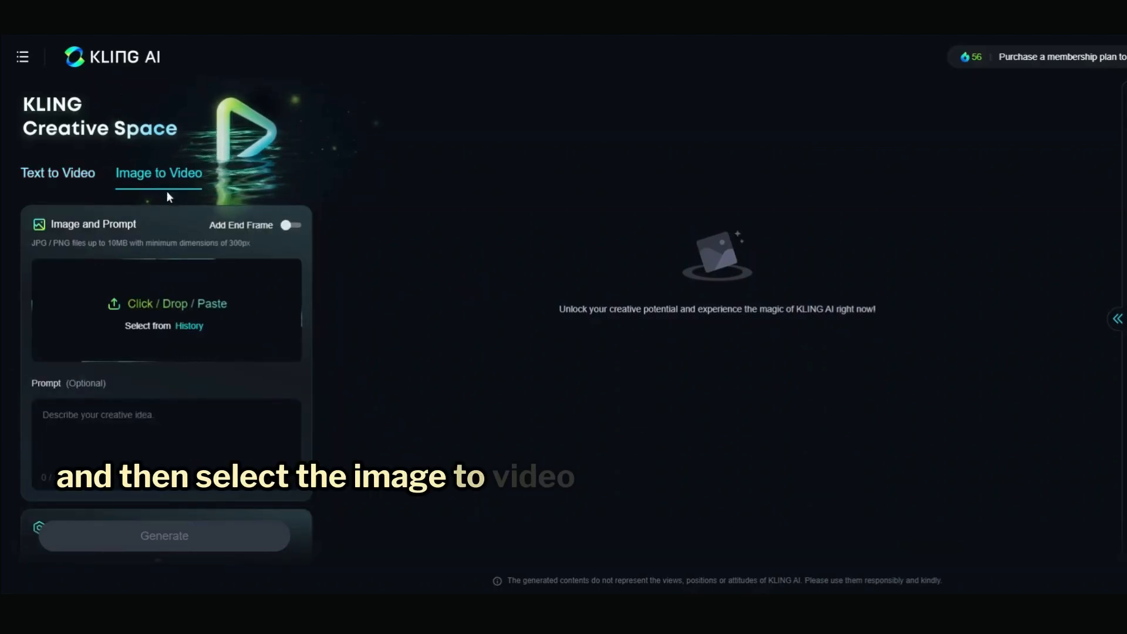
mouse_move(211, 355)
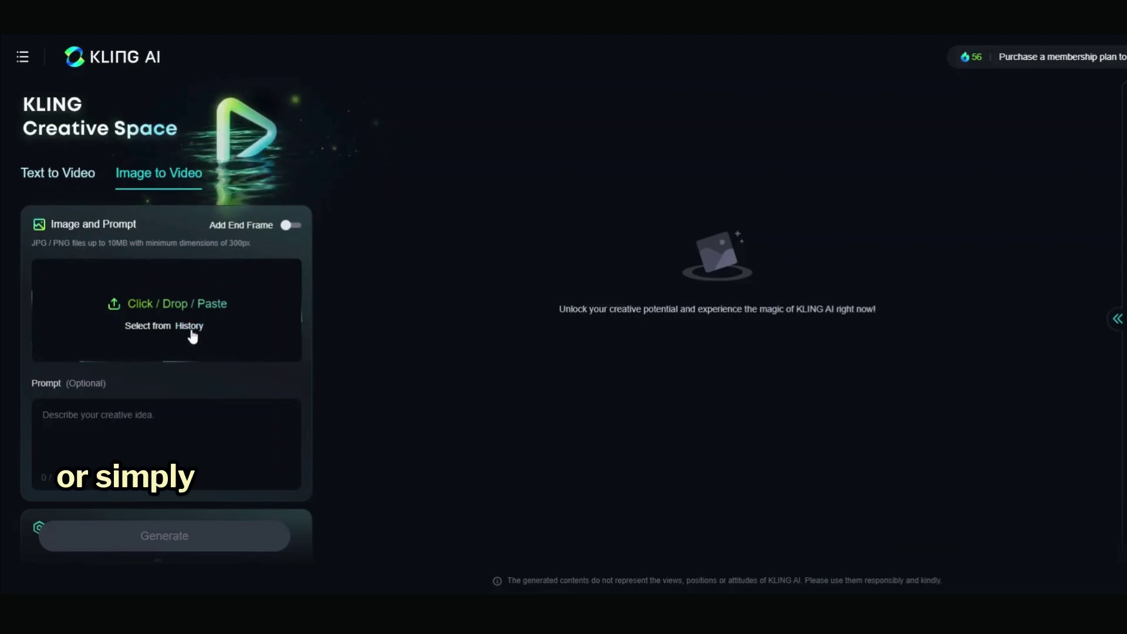
click(188, 326)
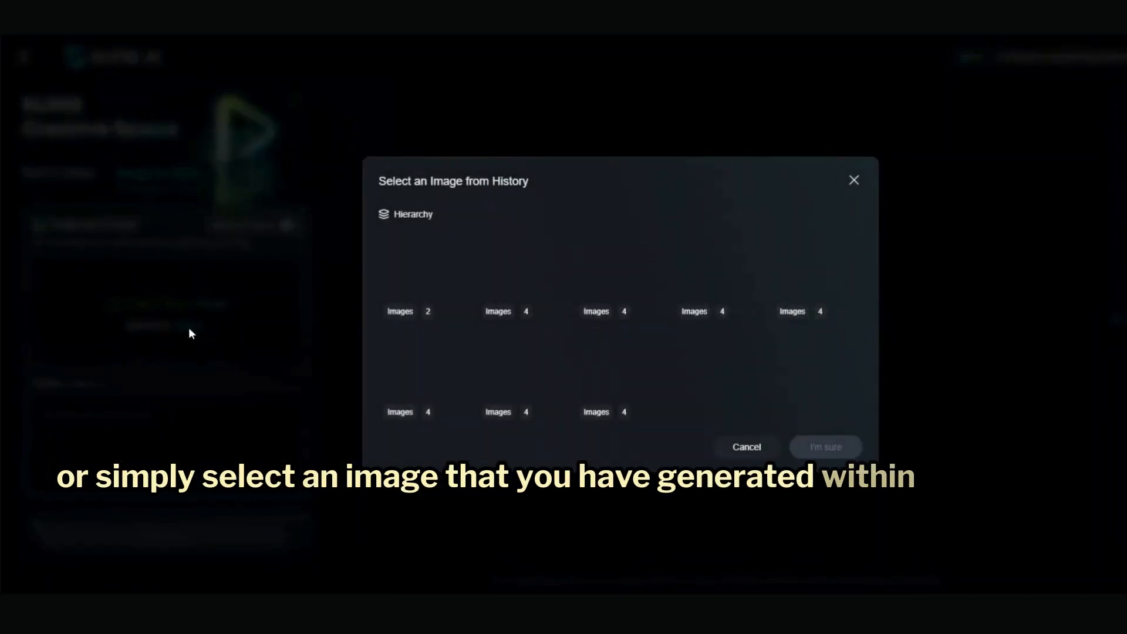
click(400, 311)
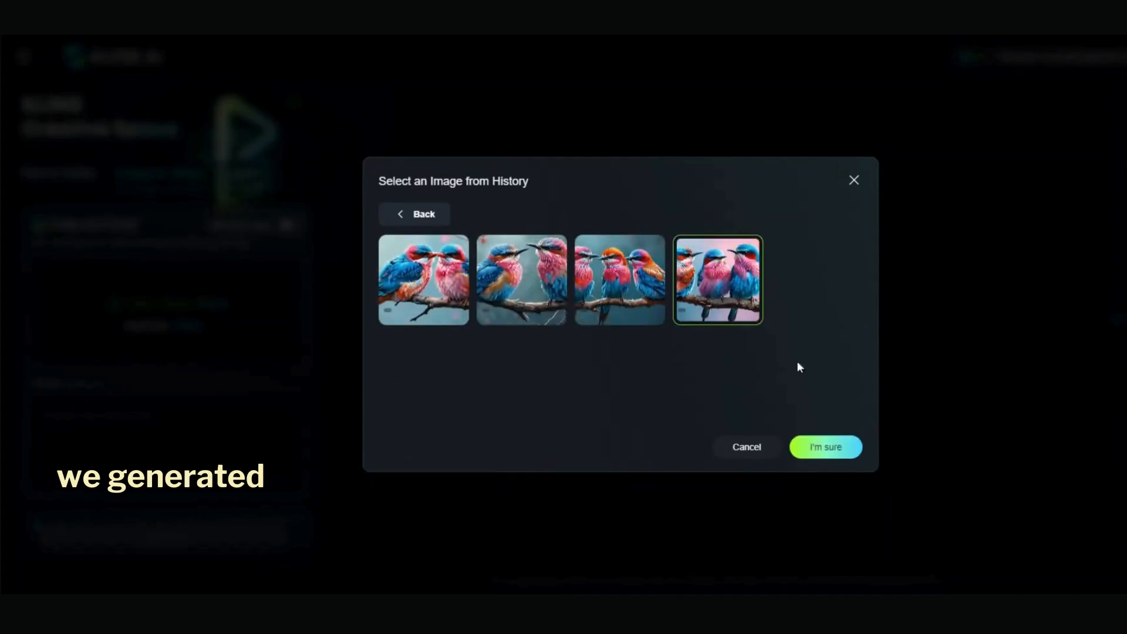
click(825, 447)
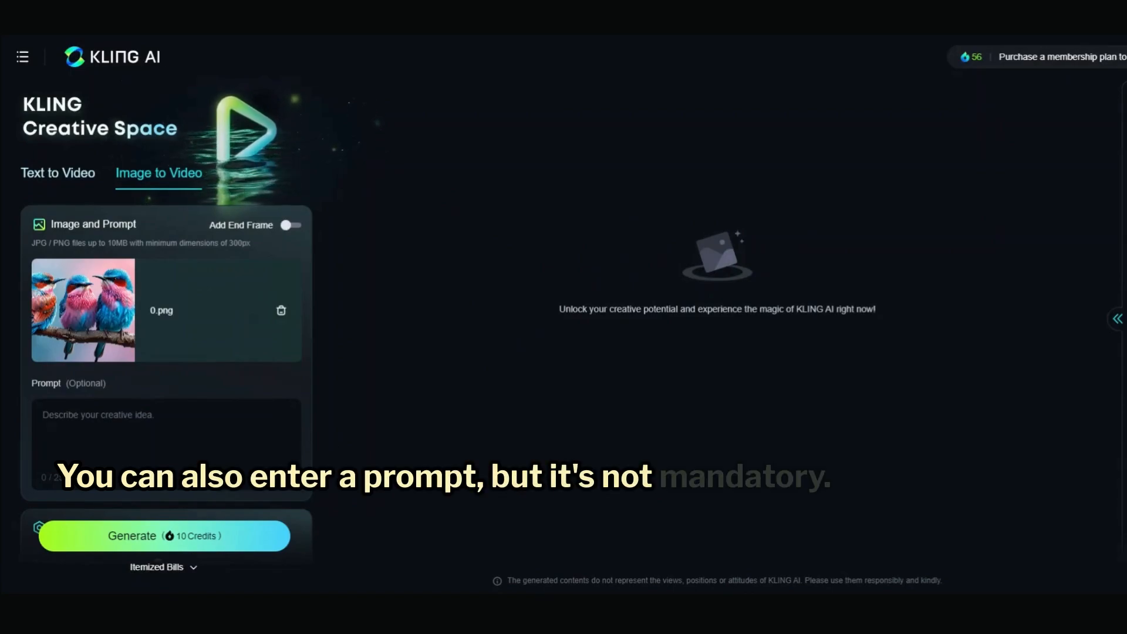
- Generate the birds image-to-video clip with a blank prompt, then view the membership plans
scroll(down, 3)
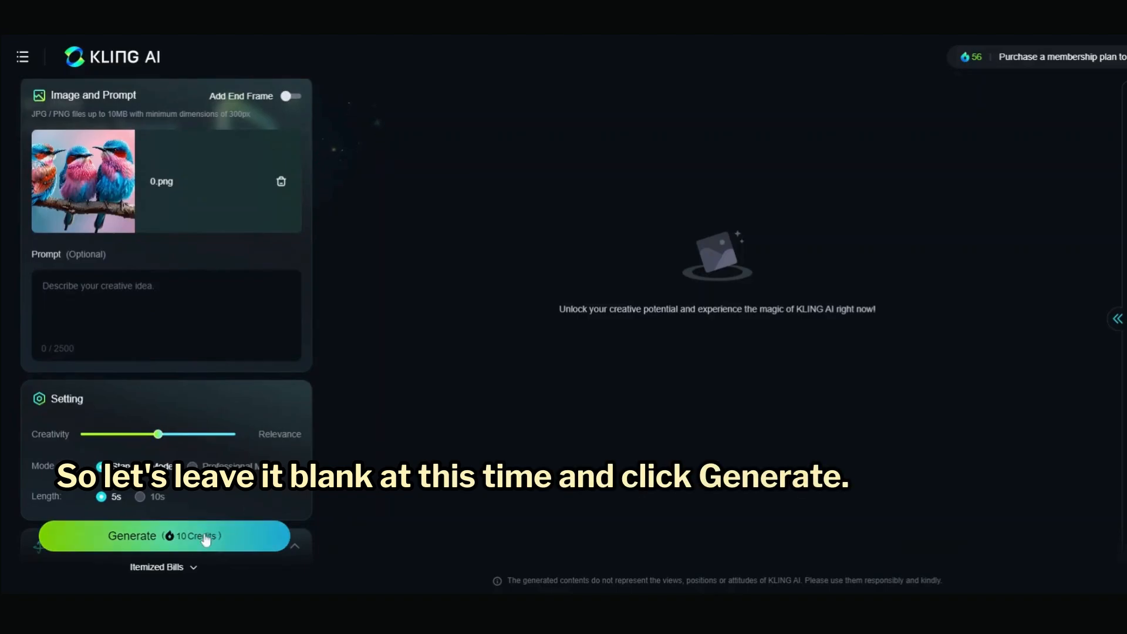
click(164, 535)
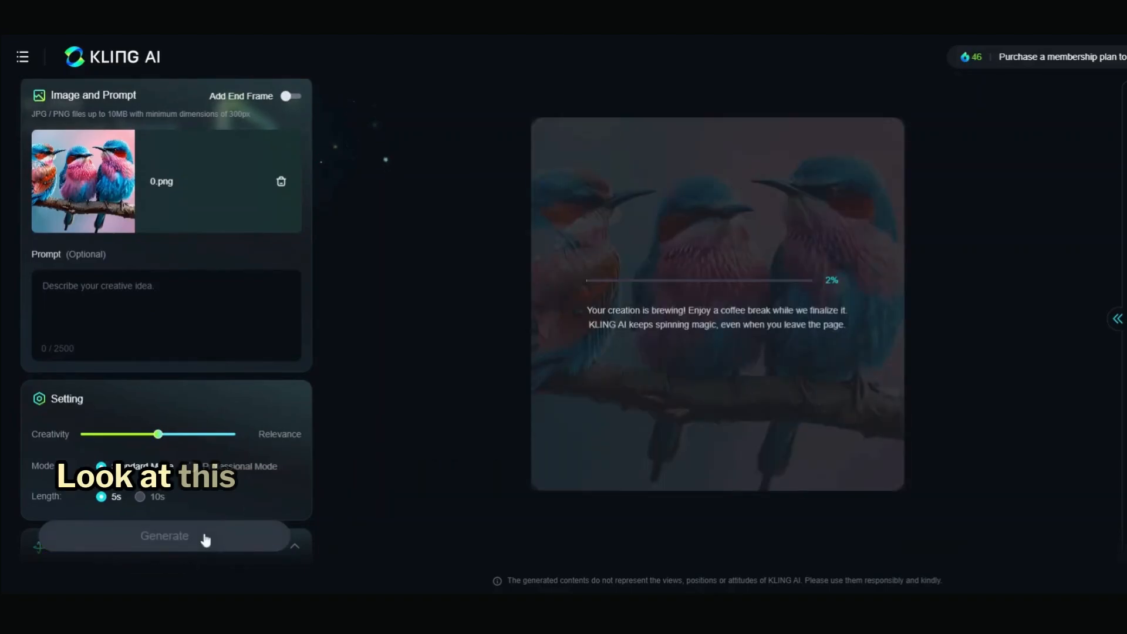
click(1061, 57)
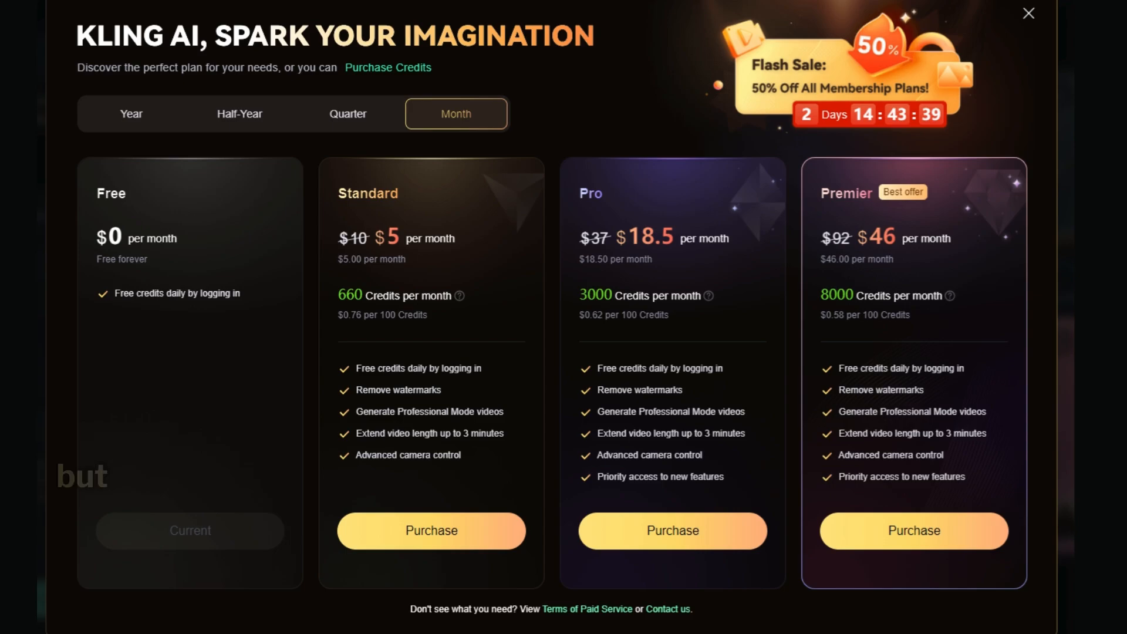